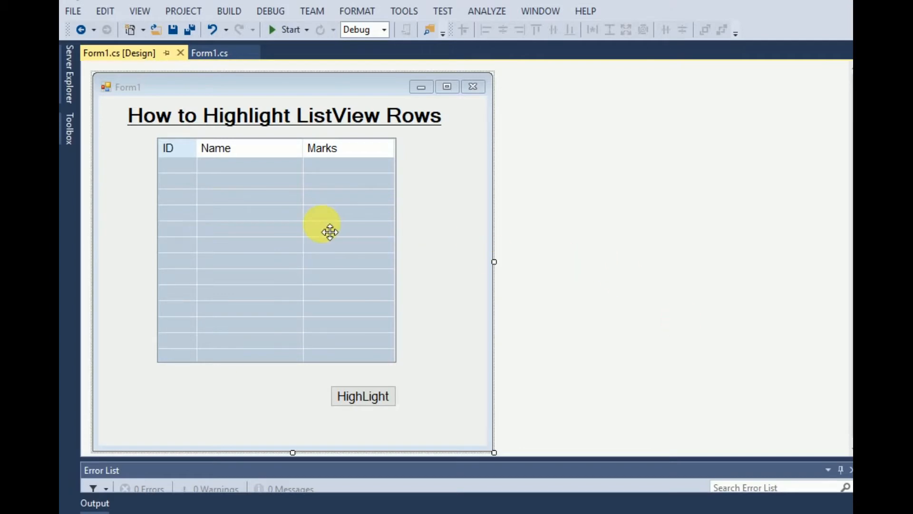
View Form1.cs and select the Form1_Load code with the values, marks array and foreach loop
left_click(210, 53)
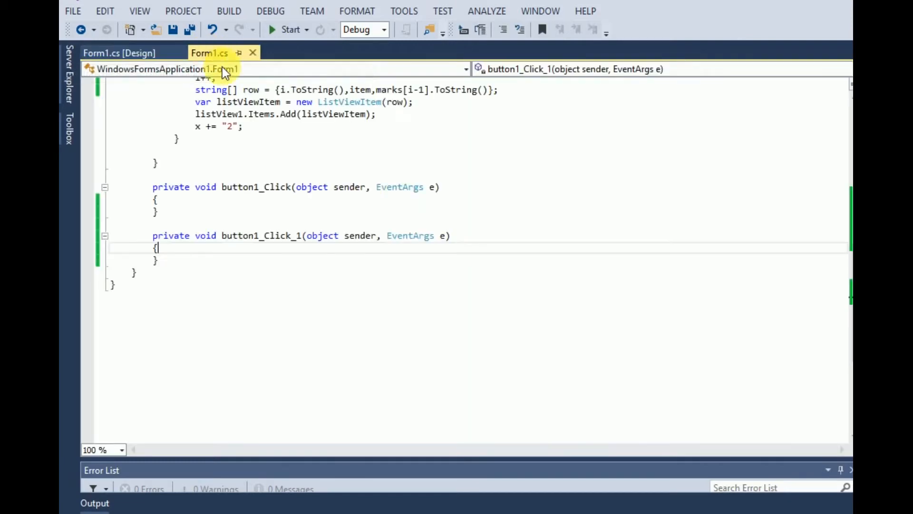
scroll("up", 3)
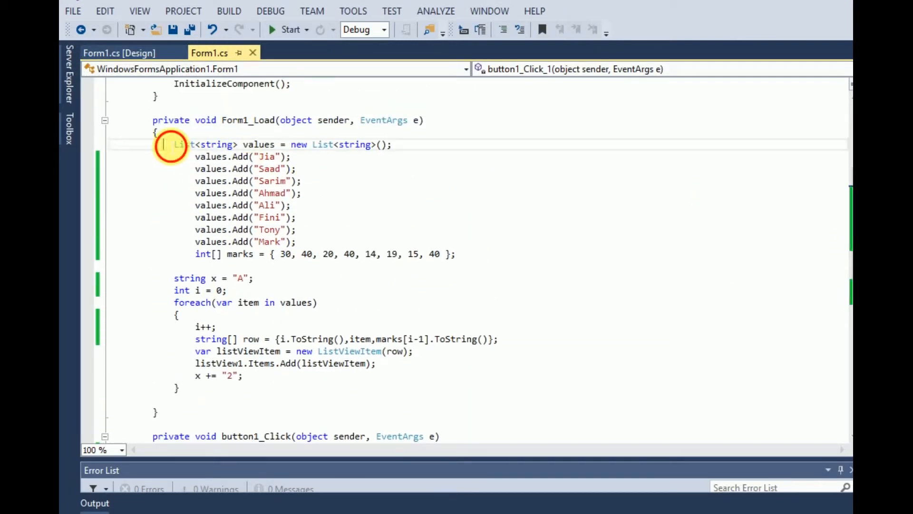
left_click_drag(175, 143, 376, 363)
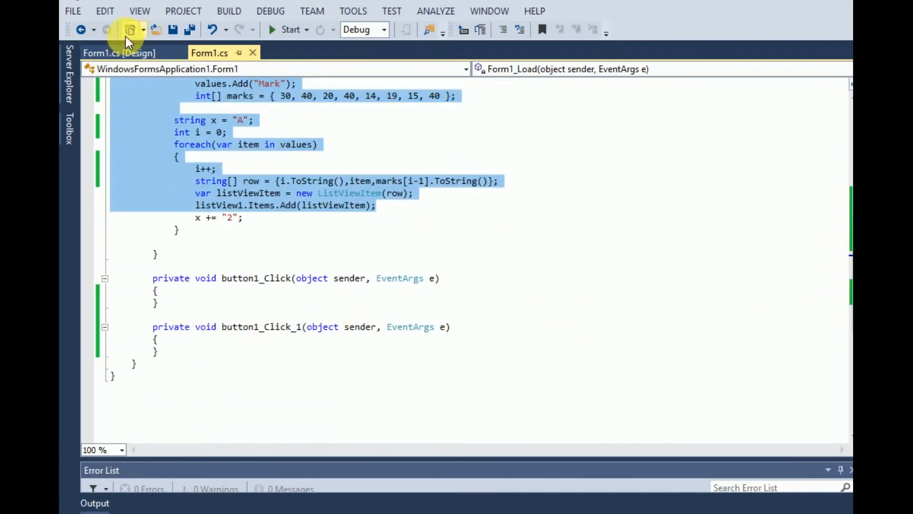
Create the HighLight button's click handler with a for loop from i=0 to listView1.Items.Count
left_click(119, 52)
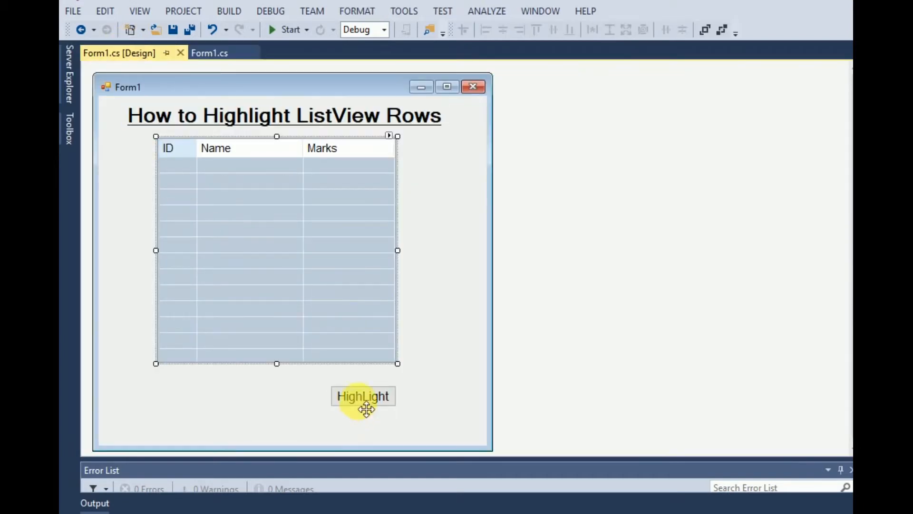
double_click(362, 396)
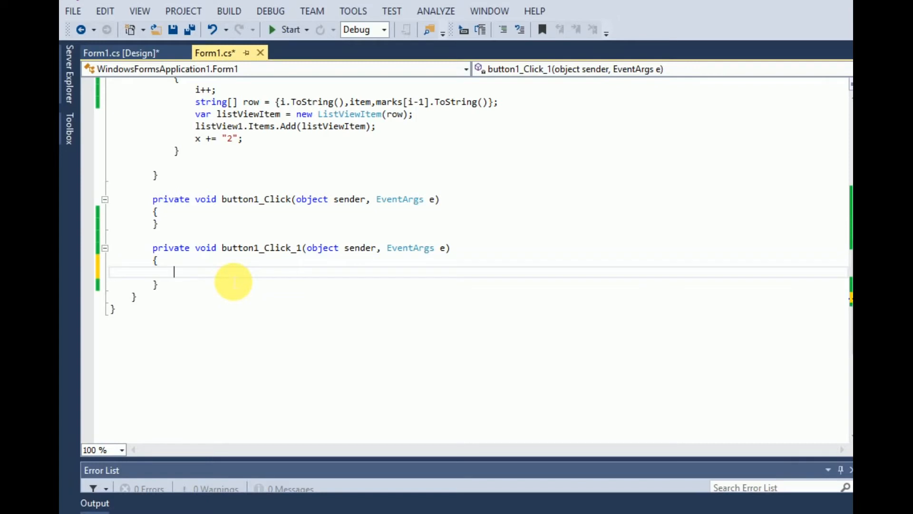
type("for(")
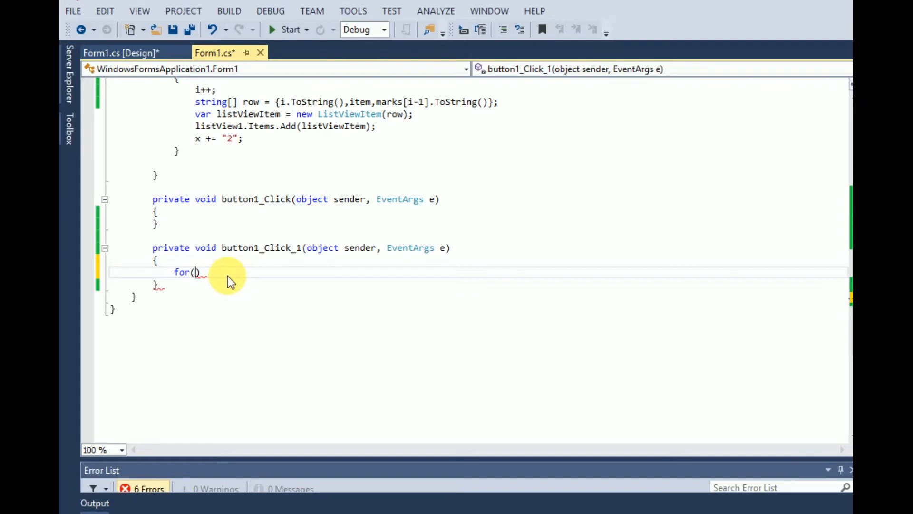
type("i")
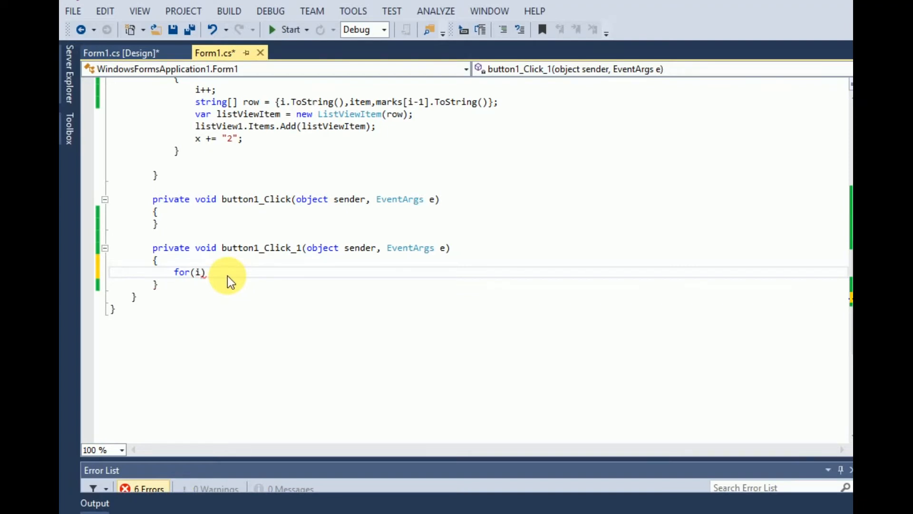
type("nt i=0")
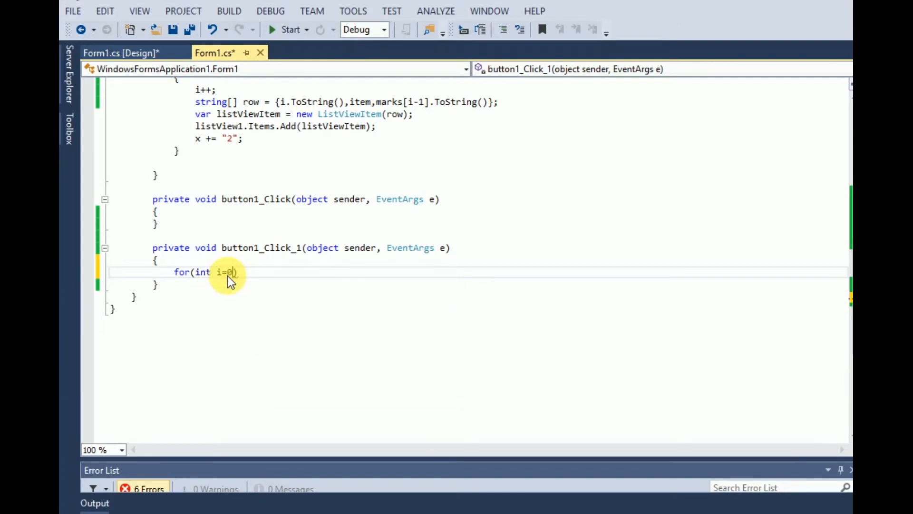
type(";i<")
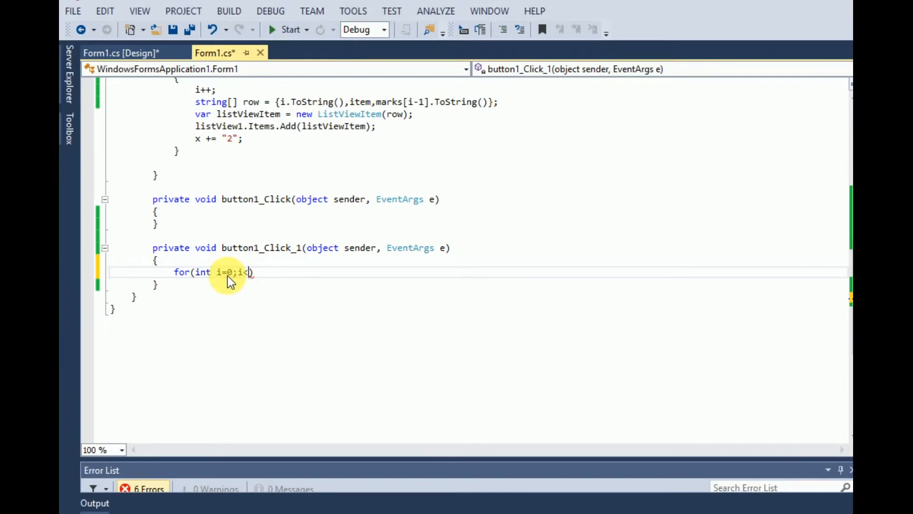
type("list")
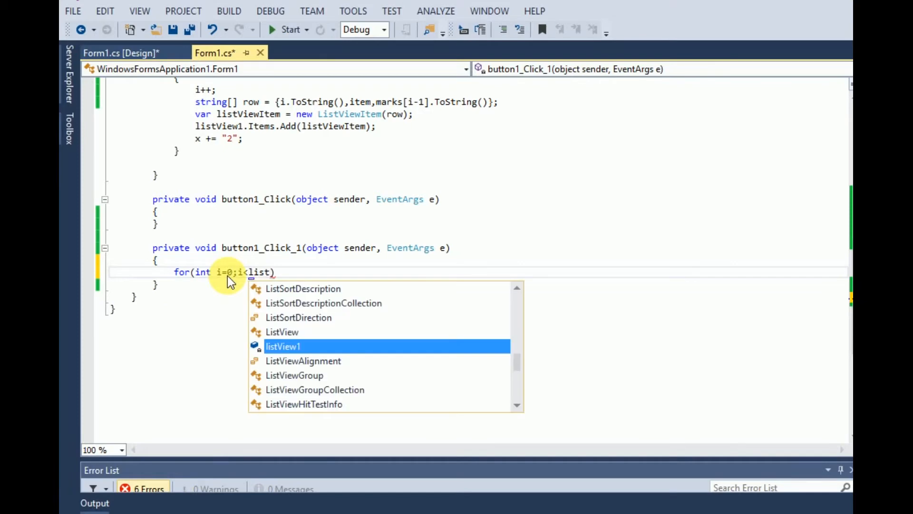
type("listView1.Items.c")
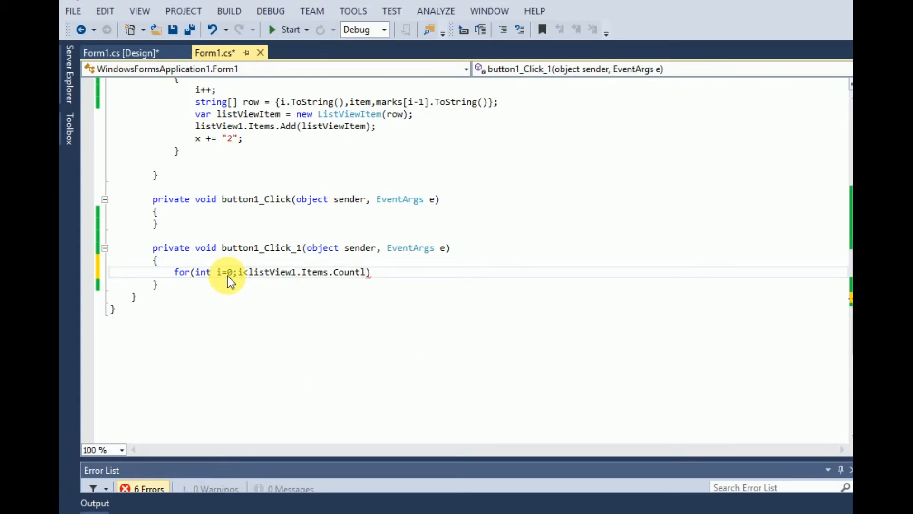
type(";i++")
type("if(")
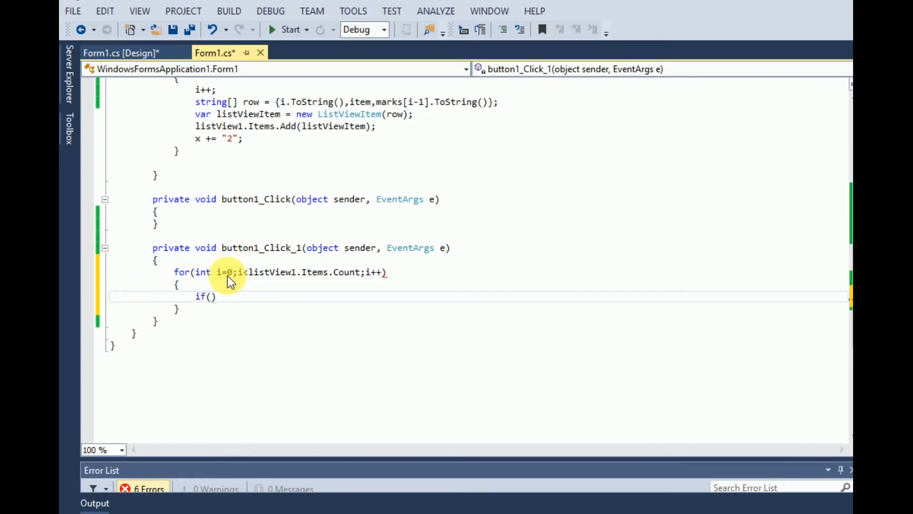
Start an if-condition inside the loop on listView1.Items[i].SubItems[2]
type("listView1")
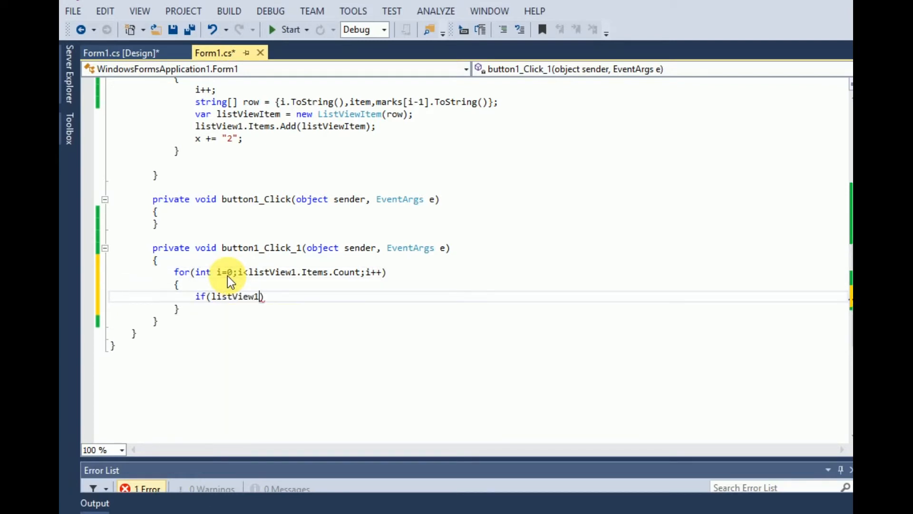
type(".Items[")
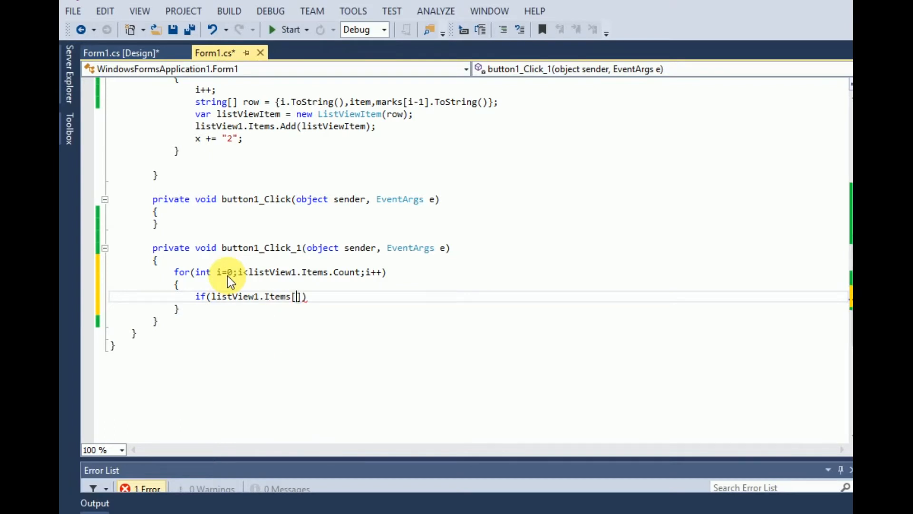
type("i].")
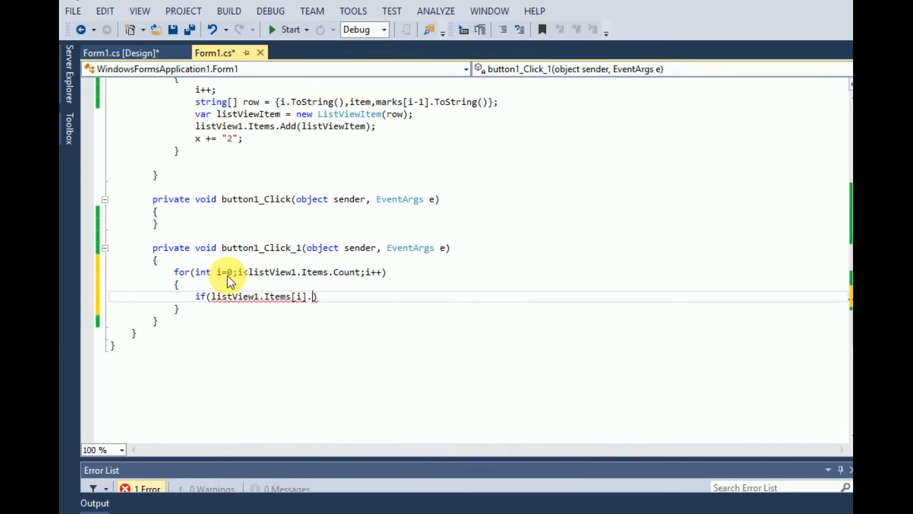
type("SubItems[2]")
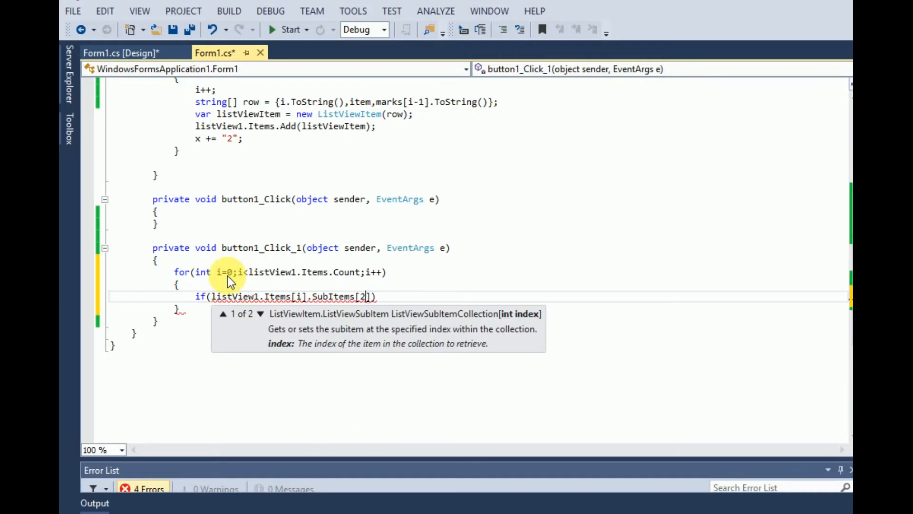
left_click(120, 52)
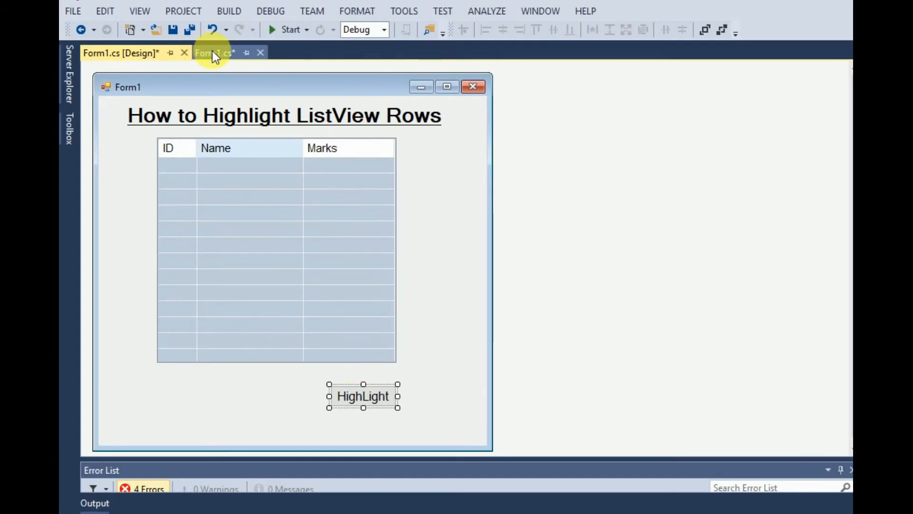
Convert each row's SubItems[2].Text mark to an integer x
left_click(215, 53)
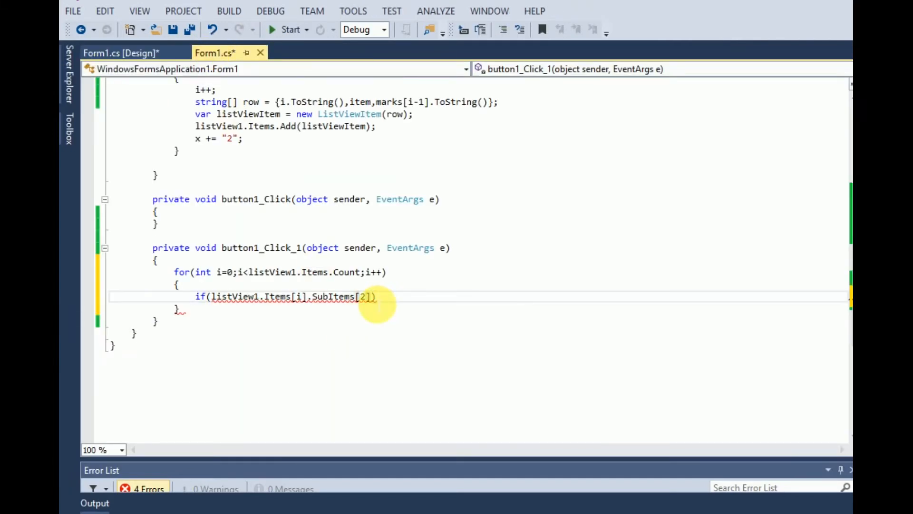
type(".t")
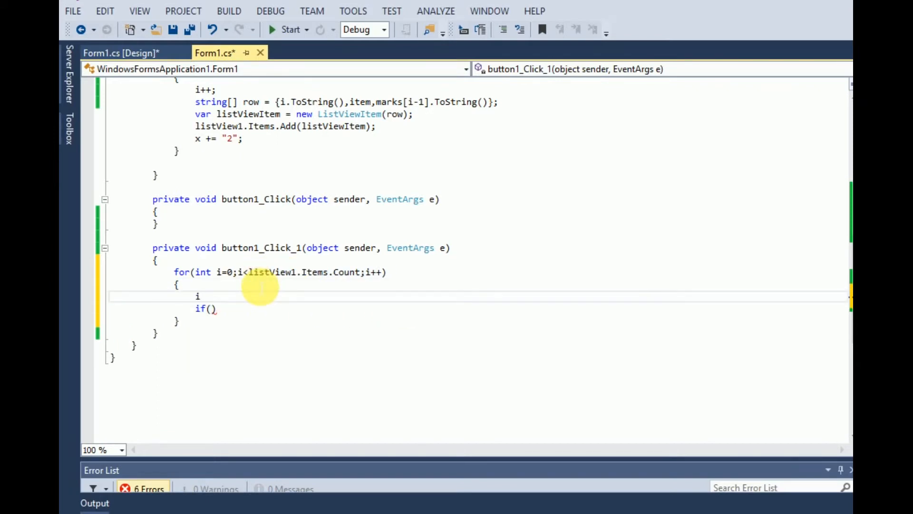
type("nt x=")
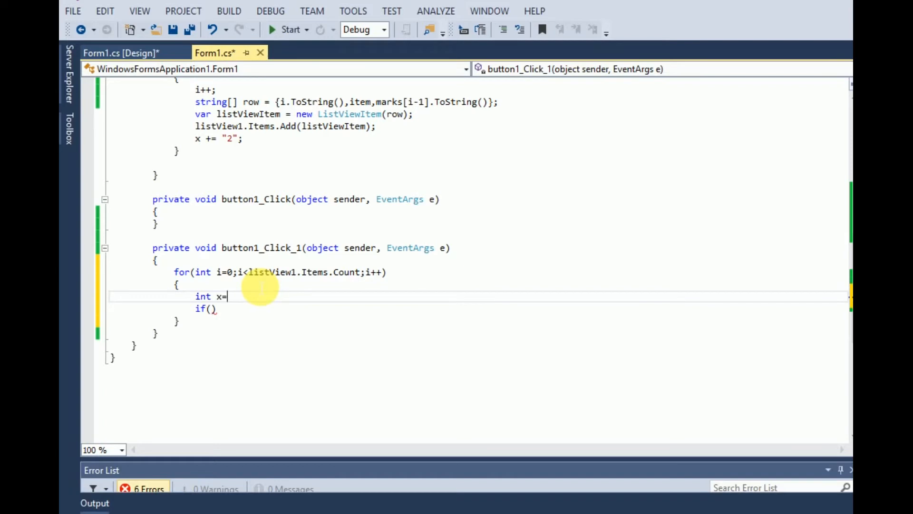
type("Convert.")
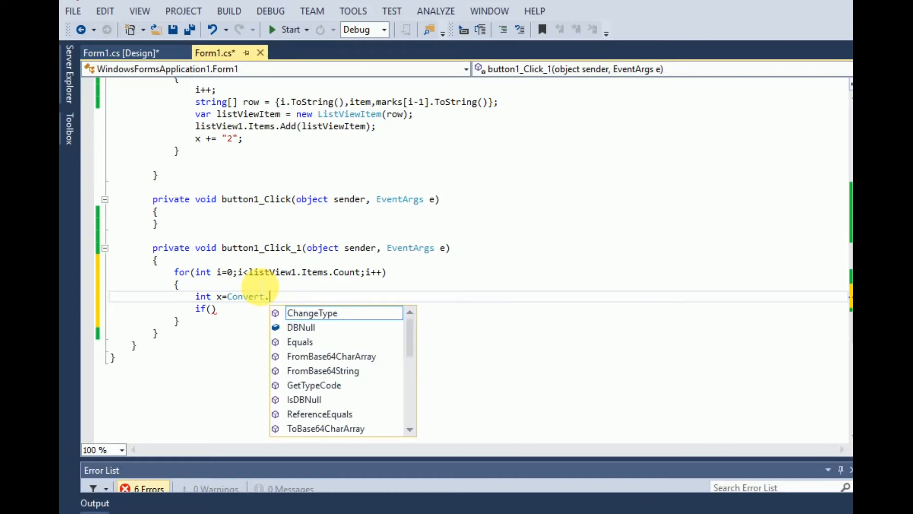
type("in")
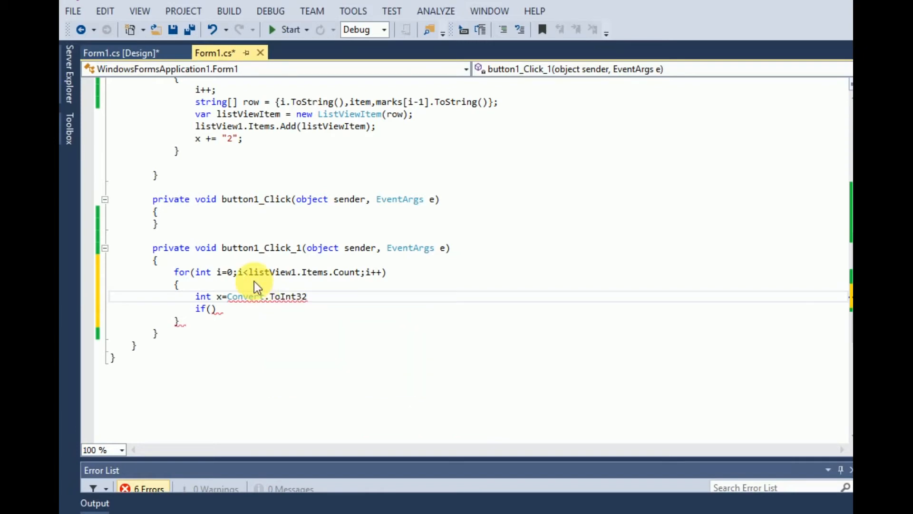
type("(listView1.Items[i].SubItems[2].Text);")
left_click(210, 309)
type("x<")
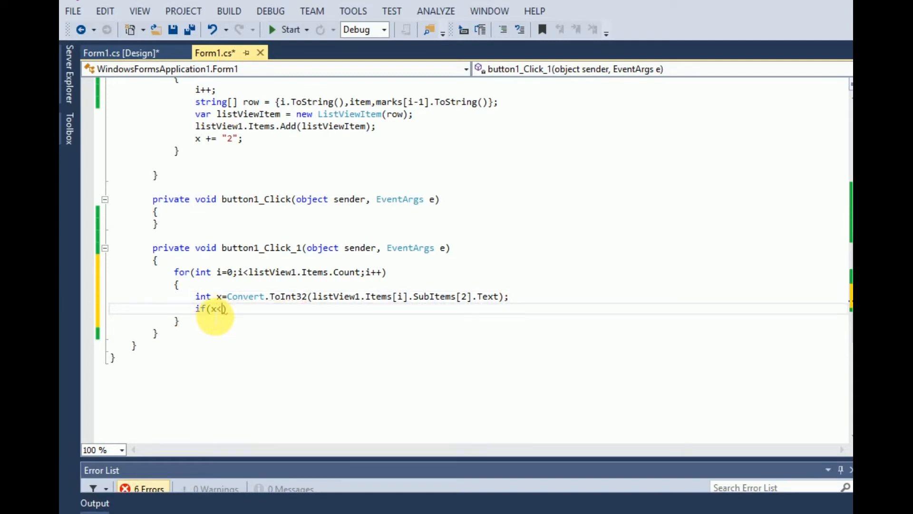
Set listView1.Items[i].BackColor to Color.Red when x is below 15
type("=1)")
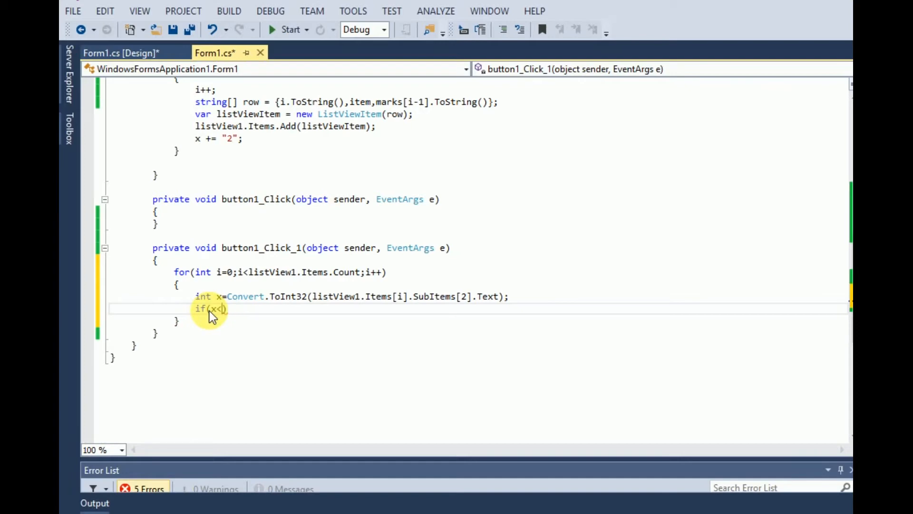
type("15")
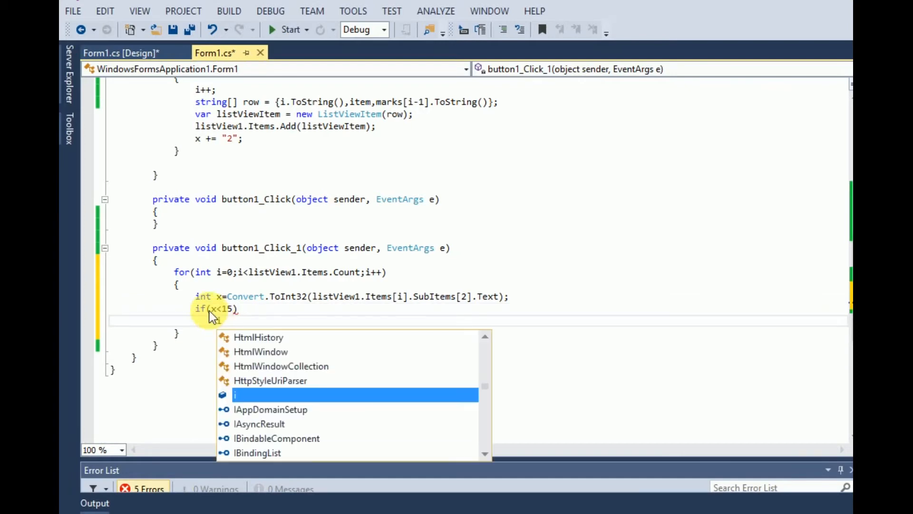
type("listView1.")
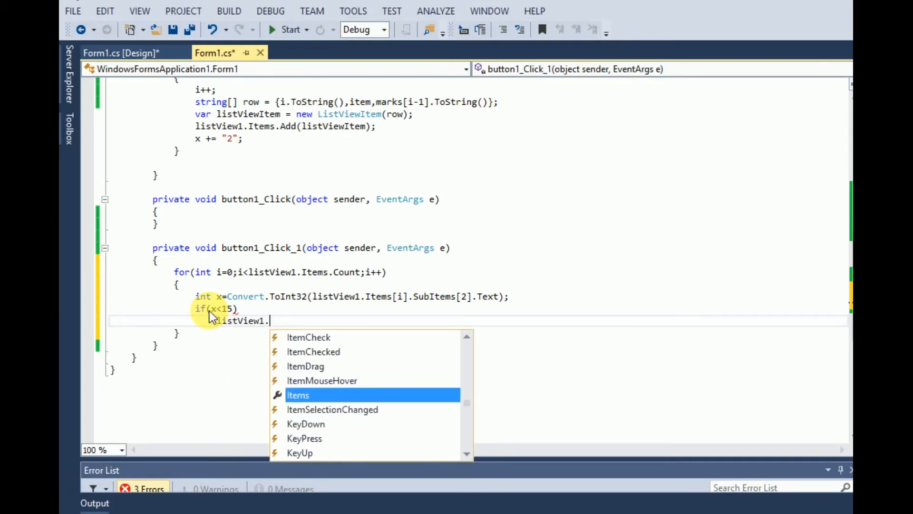
type("Items[i]")
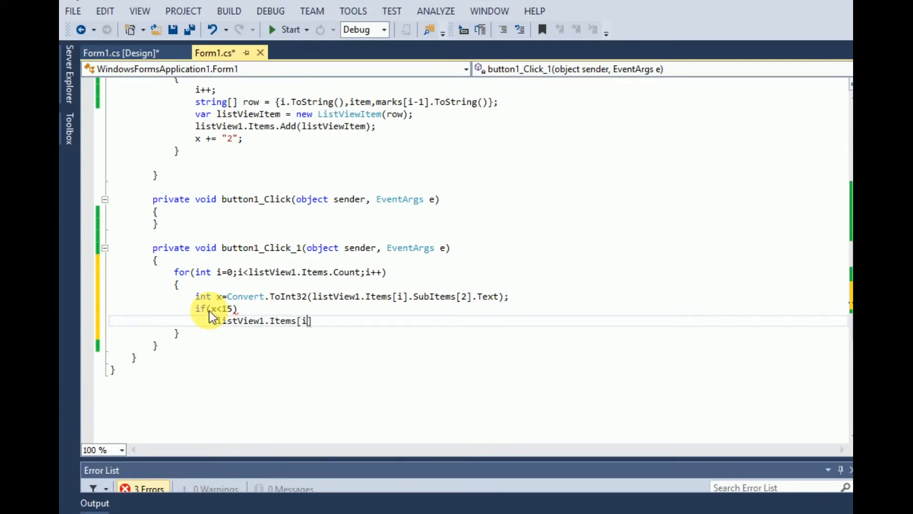
type(".")
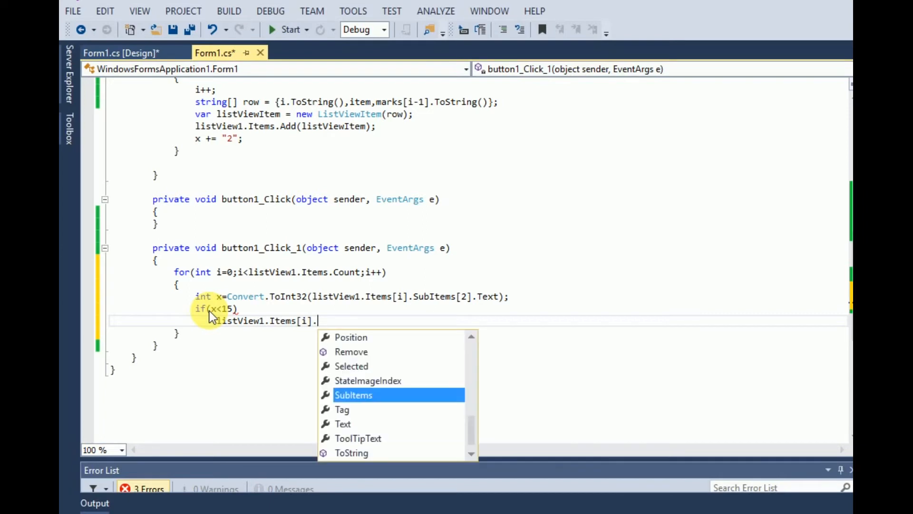
type("BackColor=")
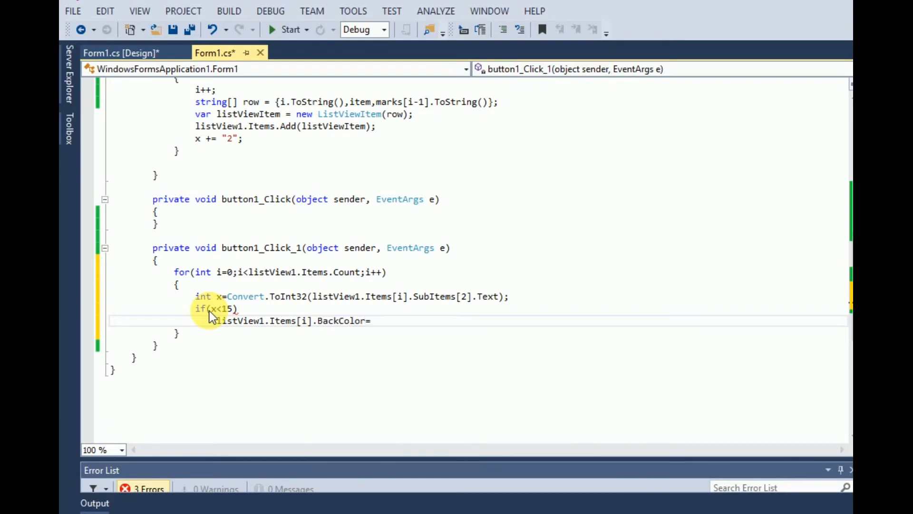
type("Color.")
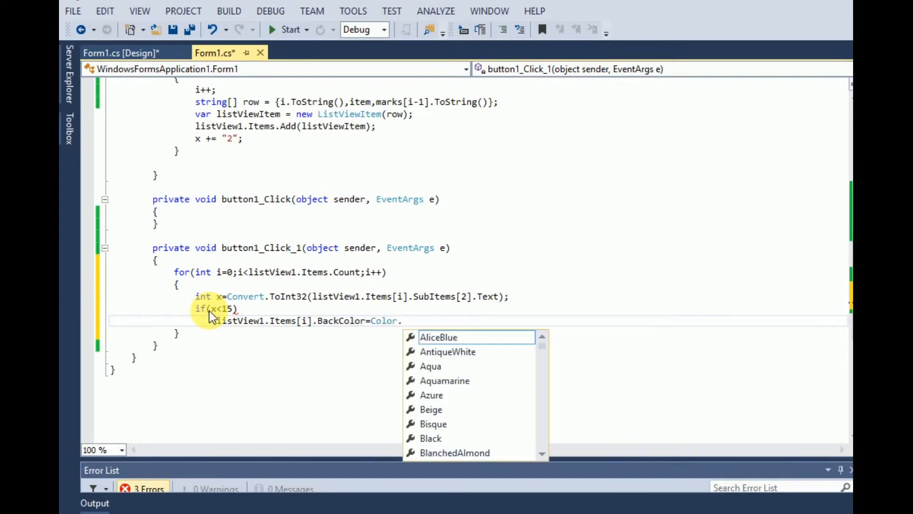
type("Red;")
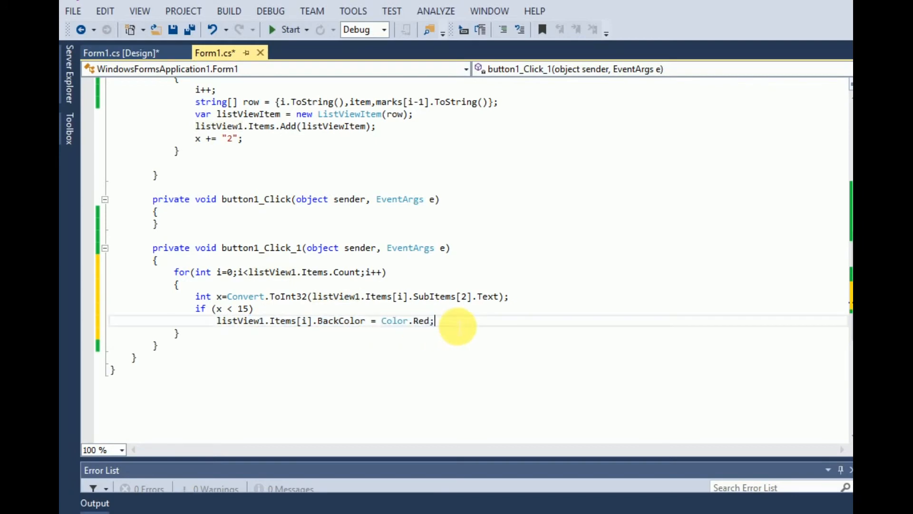
Add else if (x <= 15) setting listView1.Items[i].BackColor to Color.Yellow
type("else i")
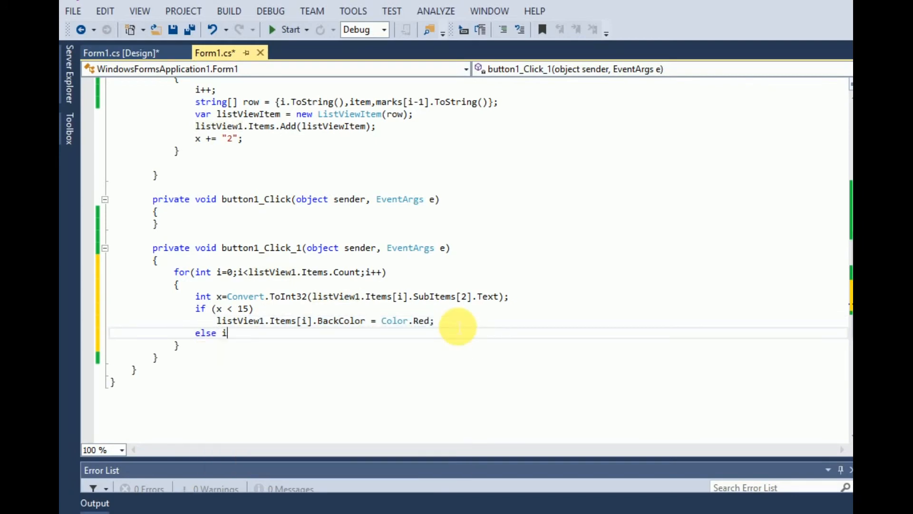
type("f(x<)")
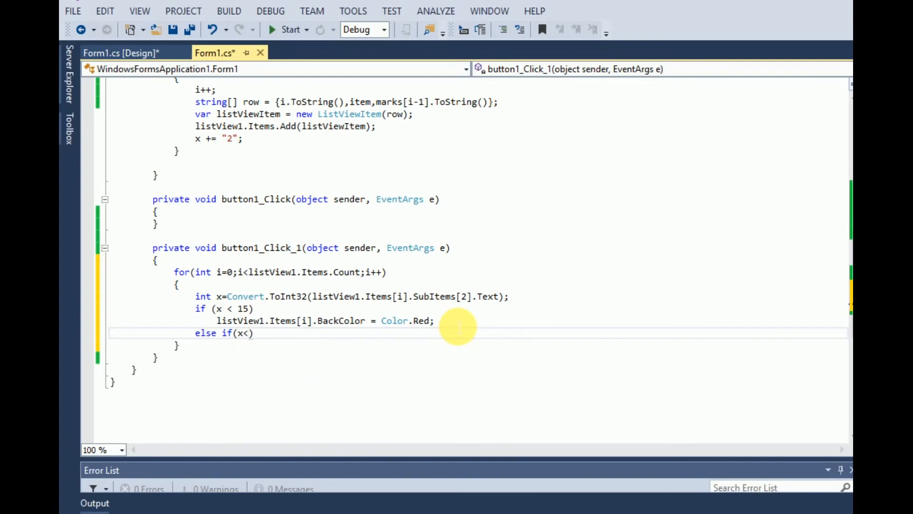
type("=15")
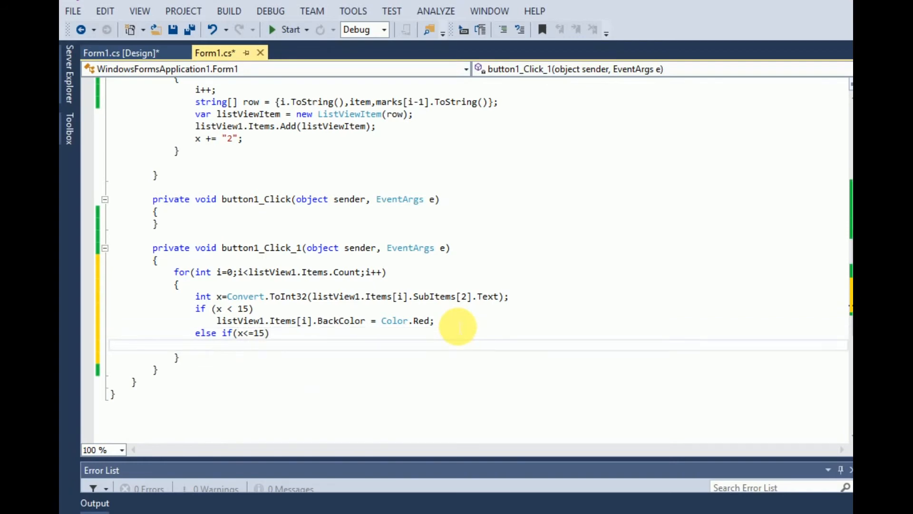
type("listView1.")
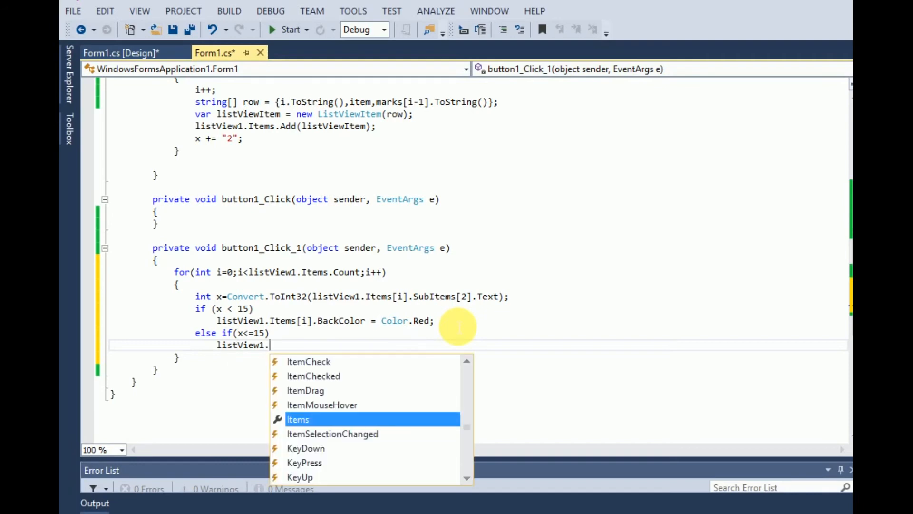
type("Items[i")
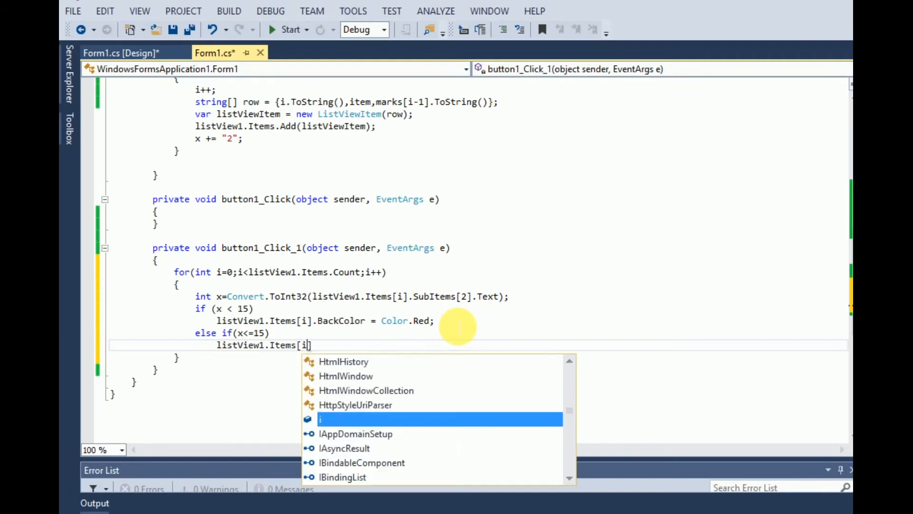
type(".BackColor")
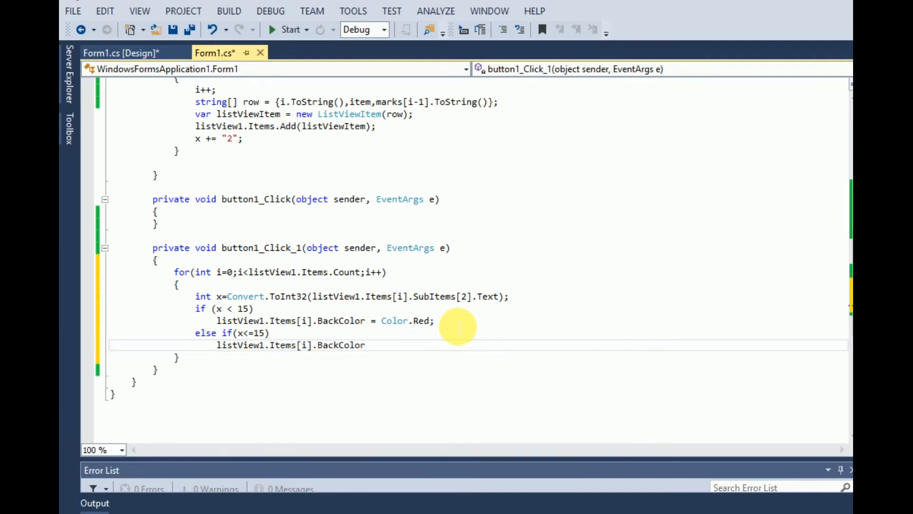
type("=col")
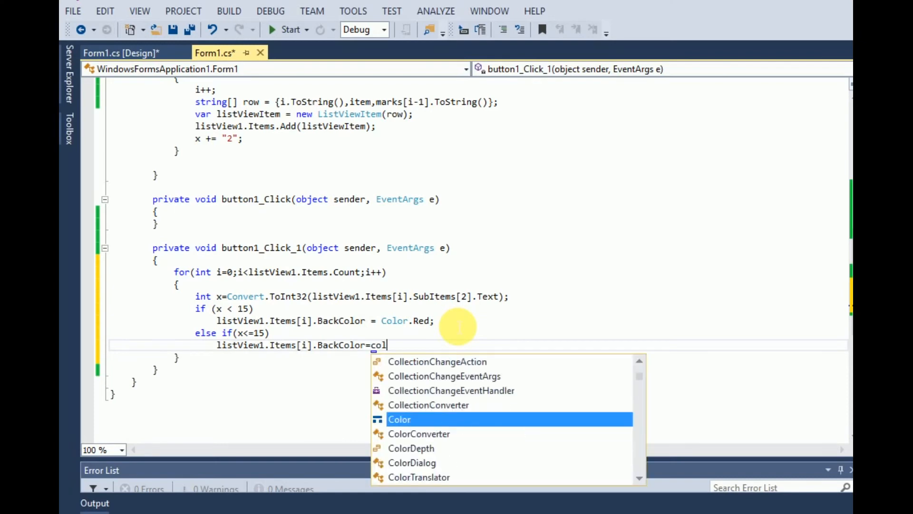
type("Color.Yellow;")
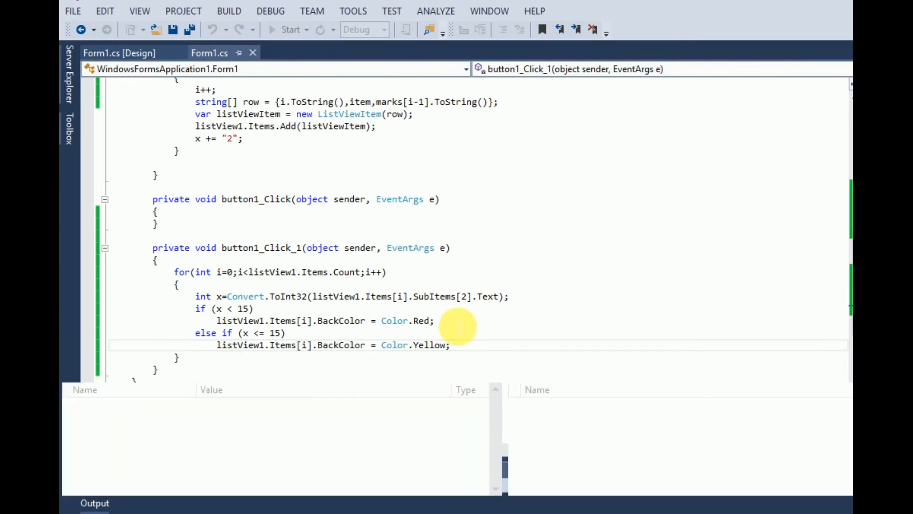
left_click(290, 29)
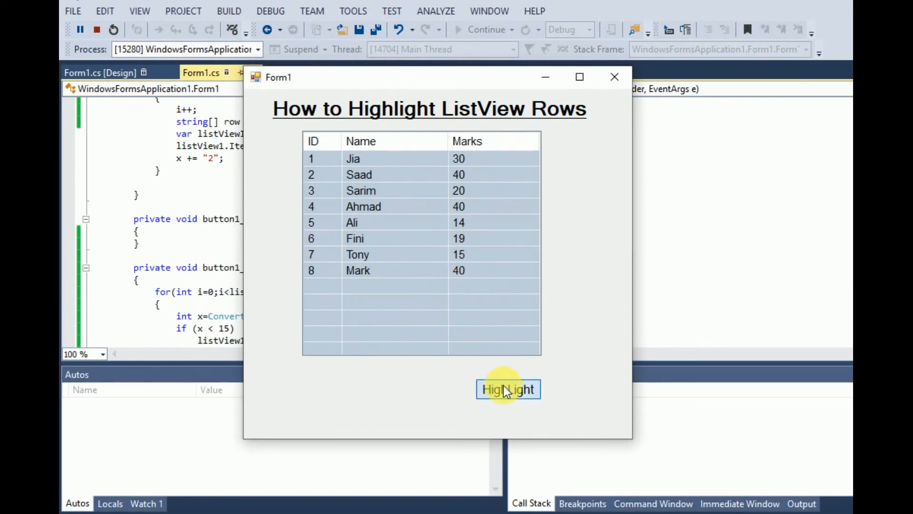
left_click(507, 390)
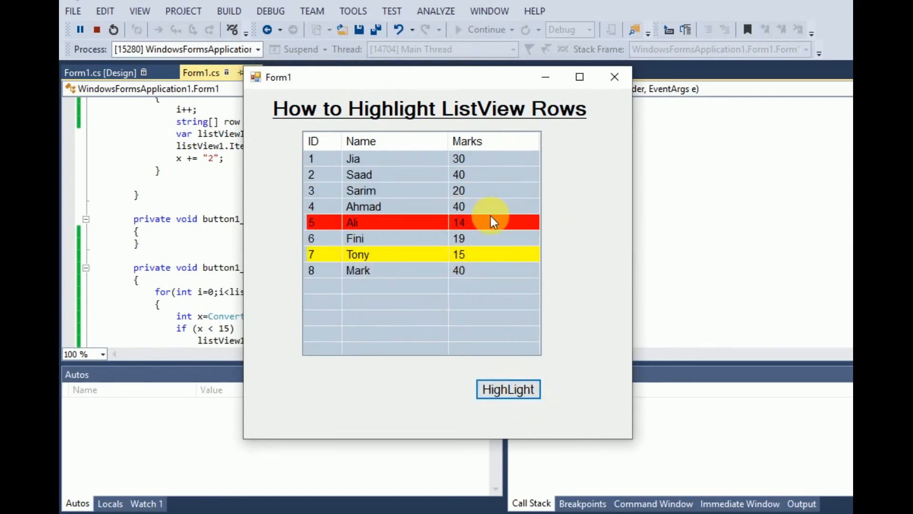
mouse_move(358, 224)
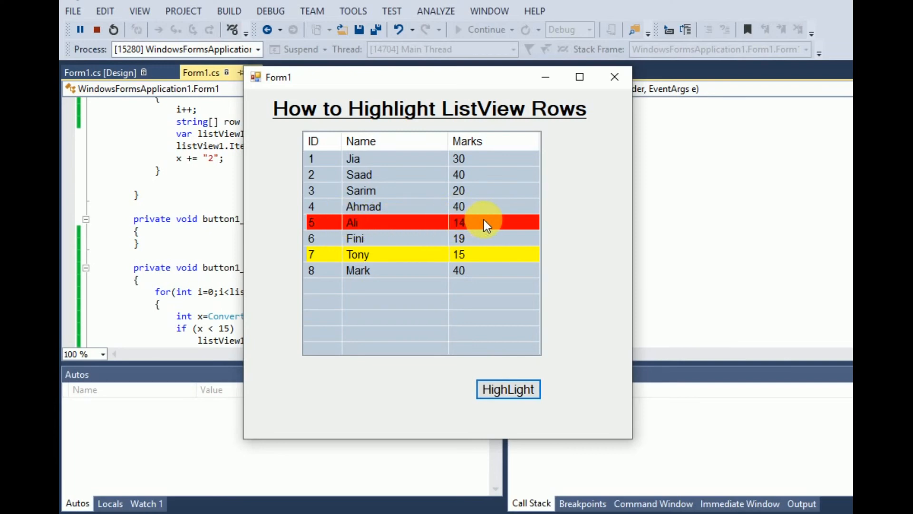
mouse_move(396, 228)
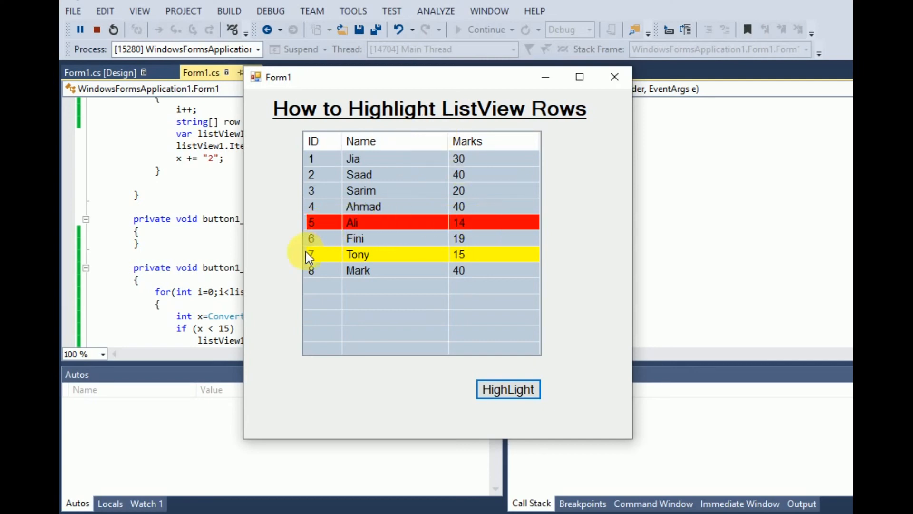
mouse_move(517, 261)
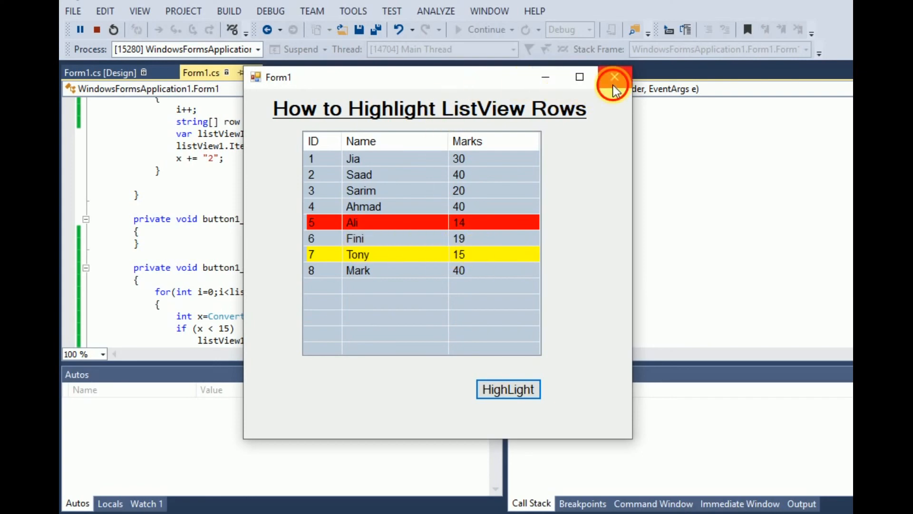
left_click(613, 77)
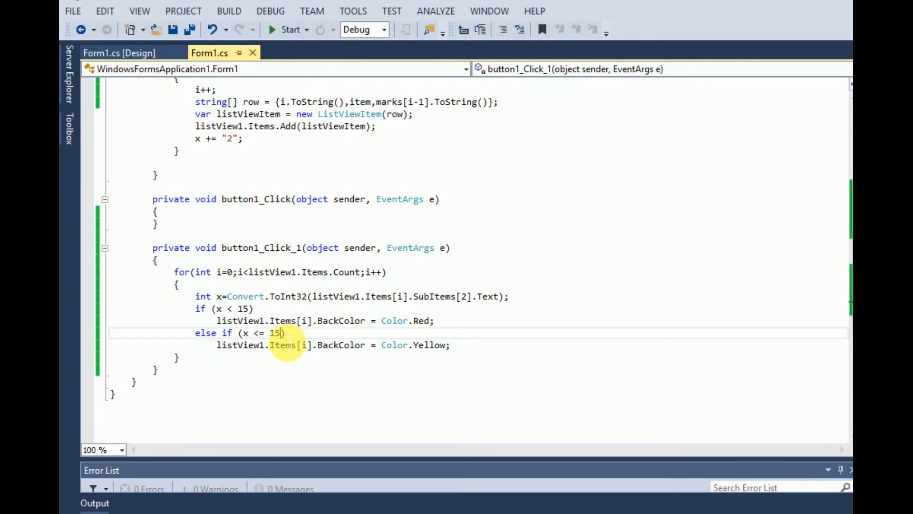
Change the yellow else-if condition from x <= 15 to x <= 20
key("Backspace")
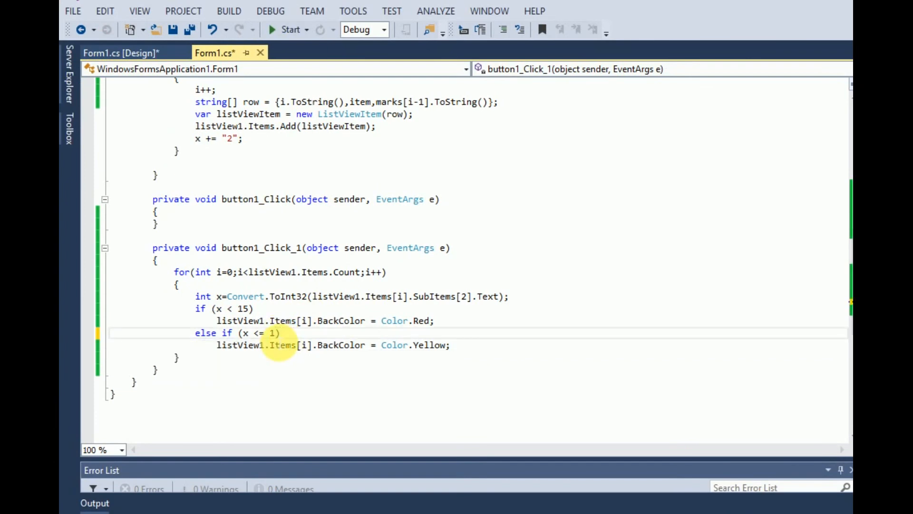
type("0")
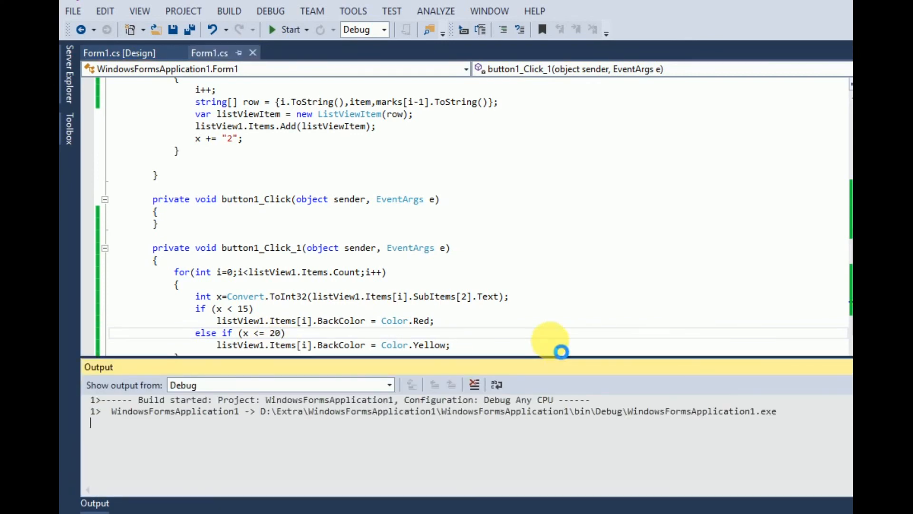
Click HighLight on the running form to color Ali's row red and Sarim, Fini and Tony yellow
left_click(286, 29)
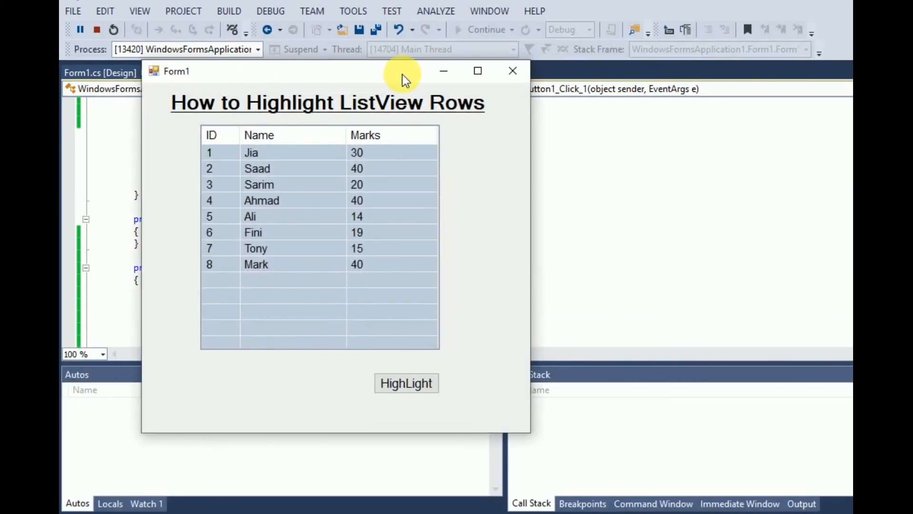
left_click(406, 383)
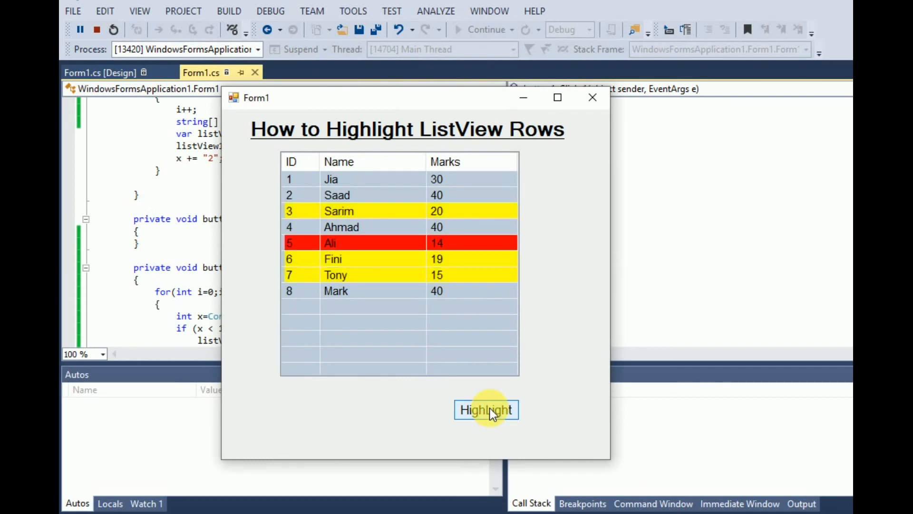
left_click(486, 410)
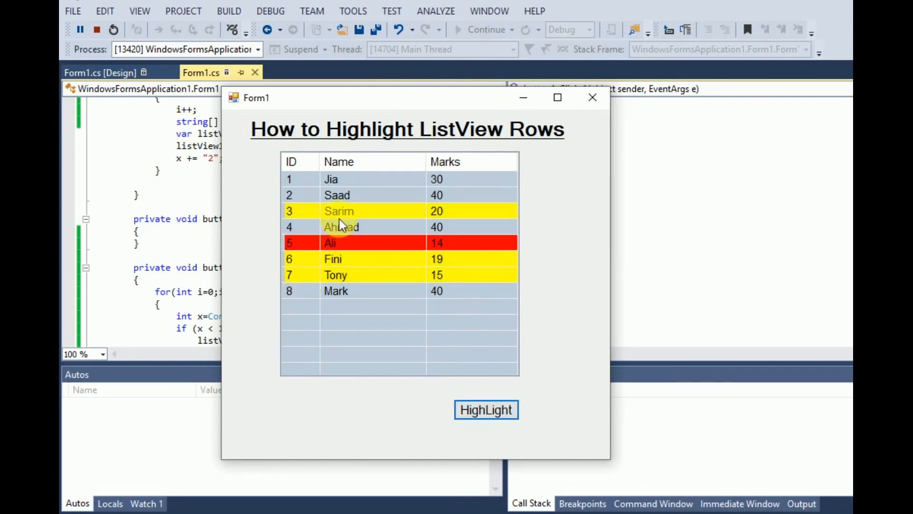